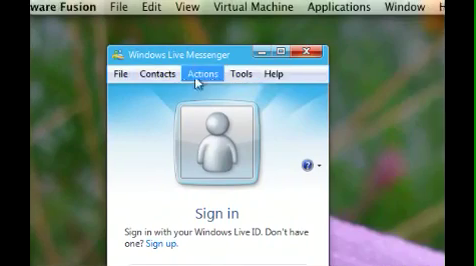
pyautogui.moveTo(250, 75)
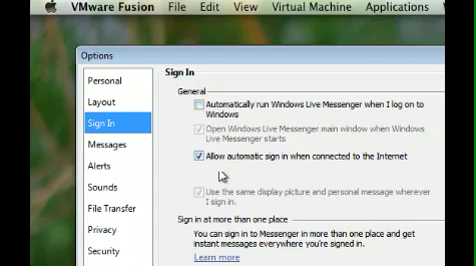
pyautogui.scroll(-3)
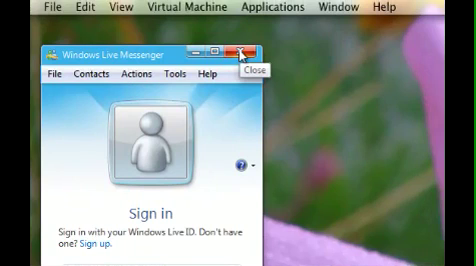
pyautogui.moveTo(233, 83)
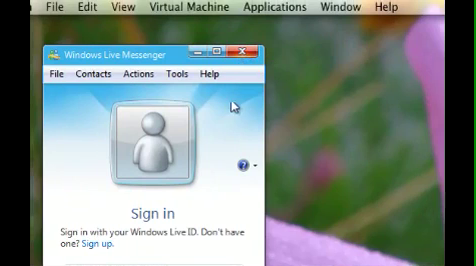